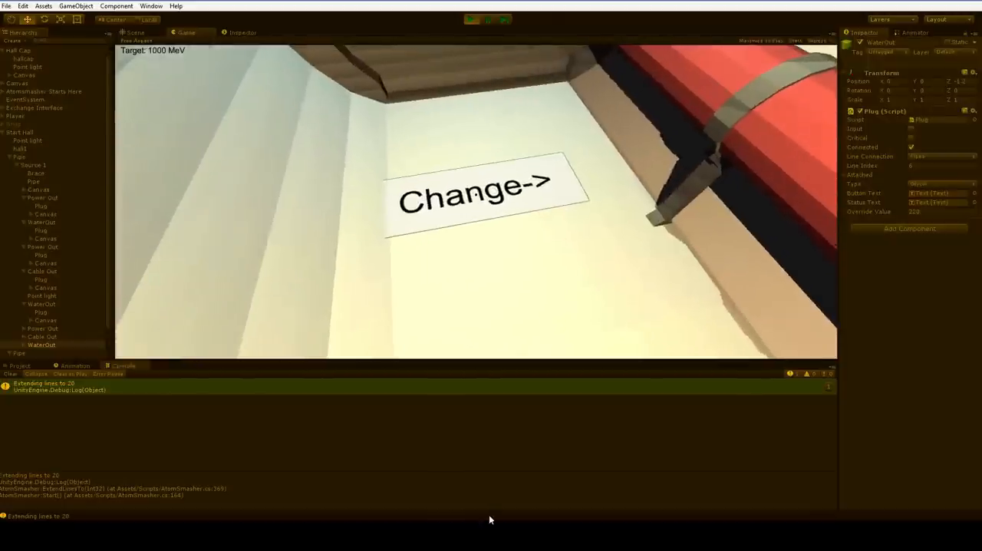
# - Walk up to the Glycol Klystron and face its readout showing 267 K and 221 MeV
pyautogui.click(475, 190)
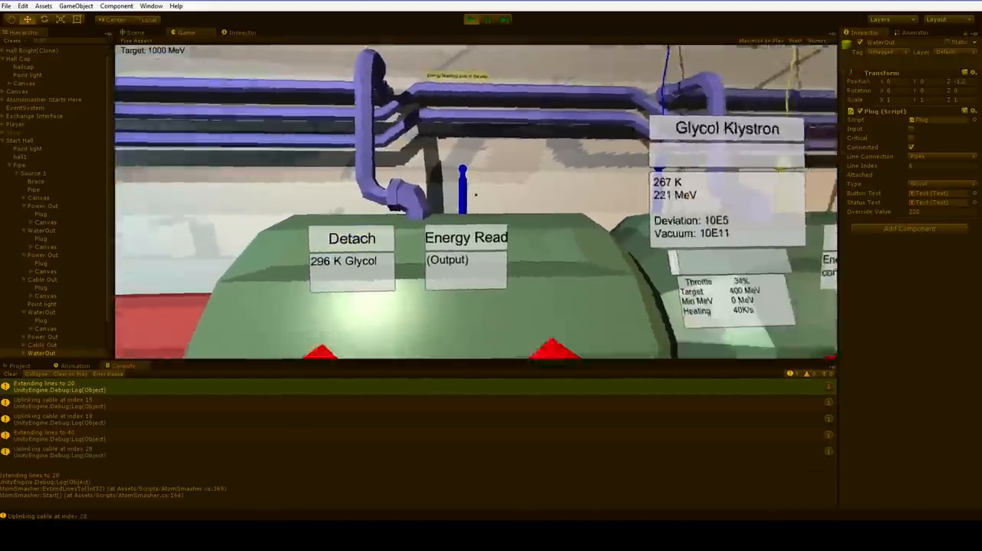
# - String the red and yellow cables across the ceiling above the blue pipe run
pyautogui.click(467, 236)
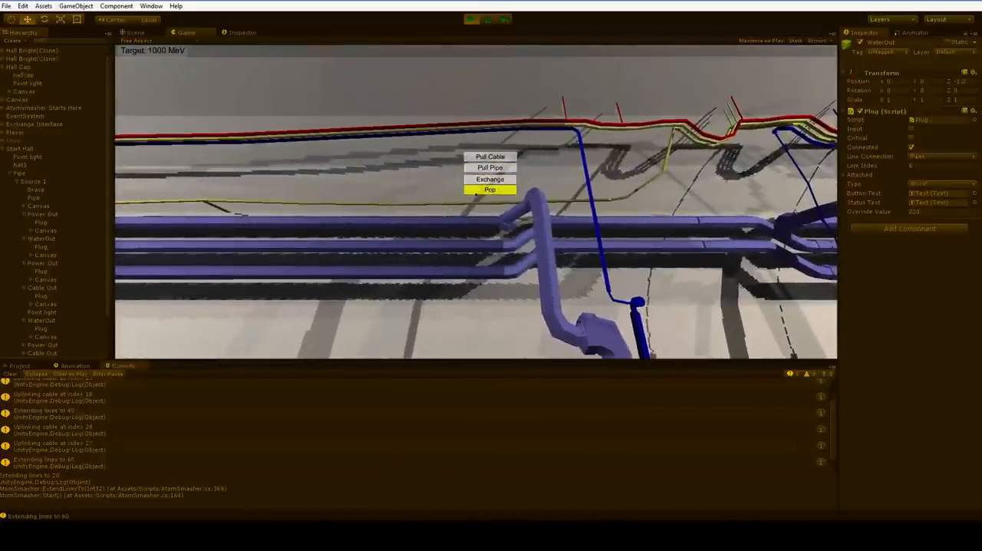
pyautogui.click(488, 190)
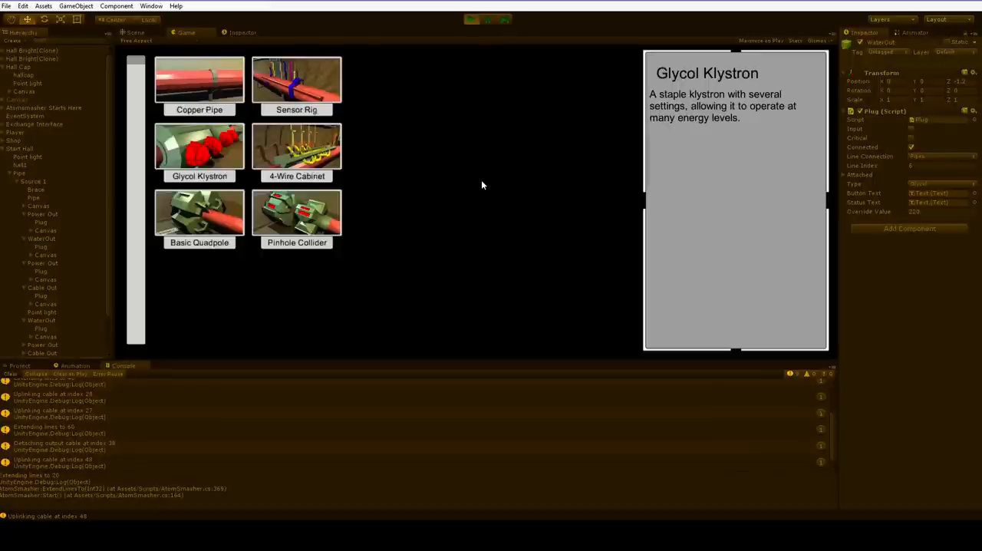
pyautogui.moveTo(385, 129)
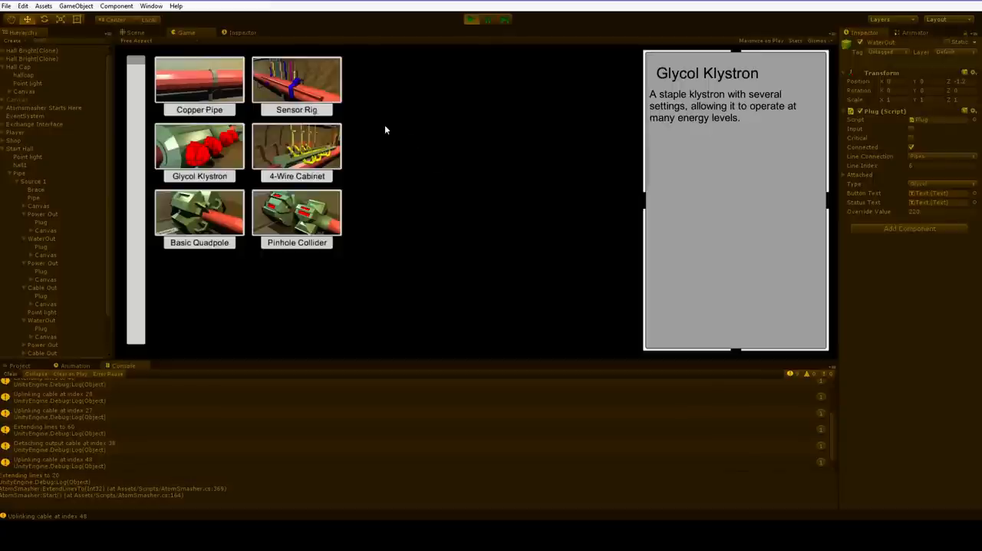